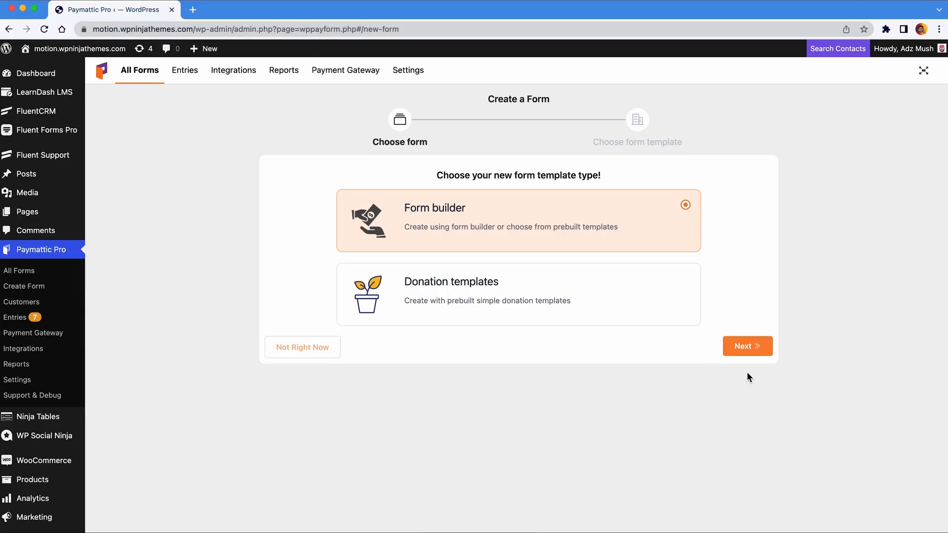
Browse the Form builder template gallery, then return to the All Forms list
left_click(747, 346)
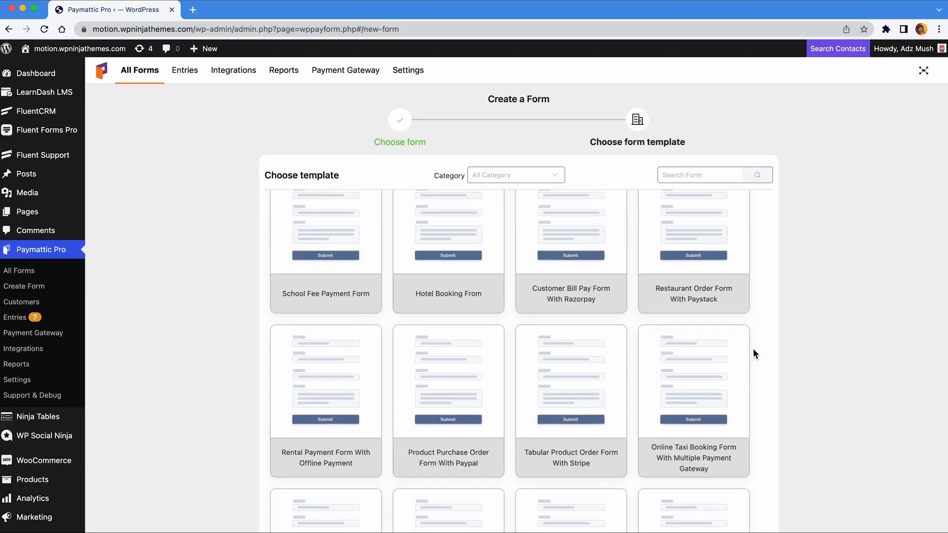
scroll("down", 3)
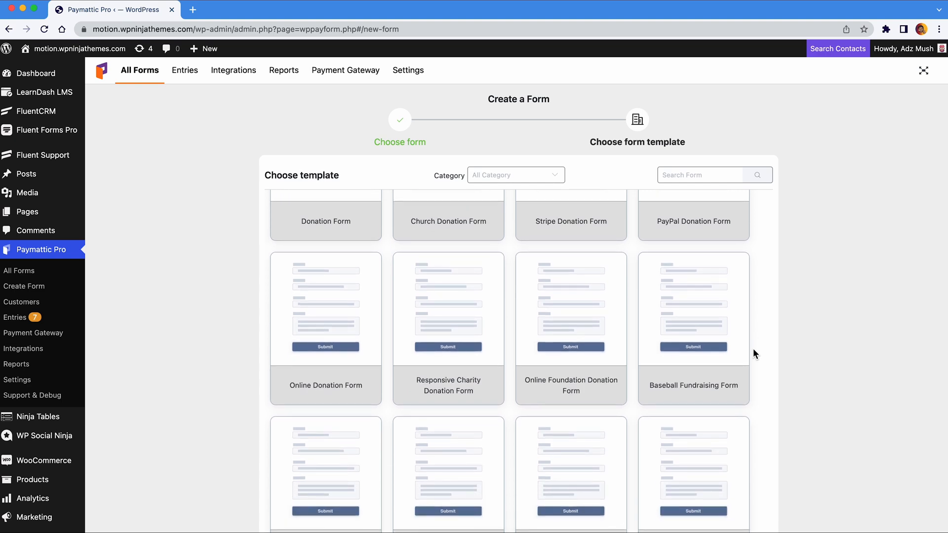
scroll("down", 3)
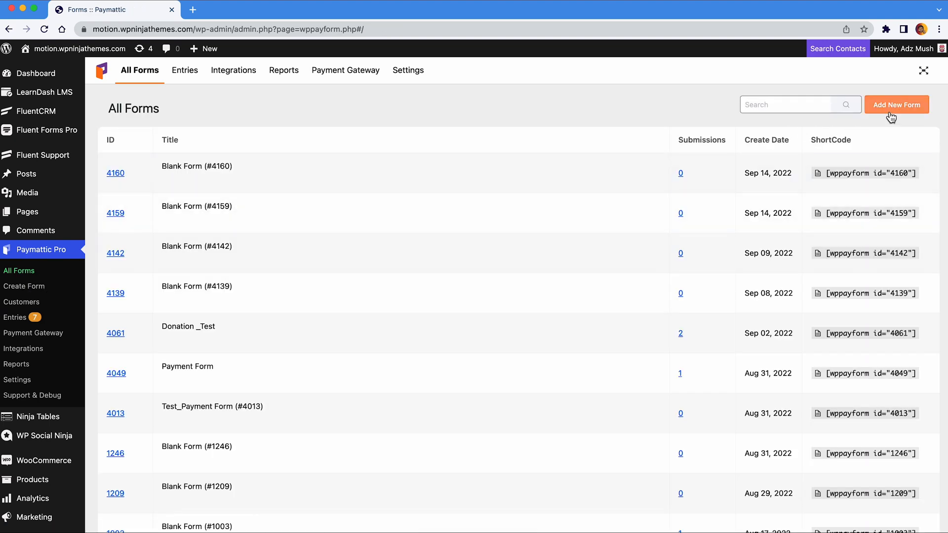
Create a new blank form titled 'Donation for Medicine' in the form editor
left_click(897, 104)
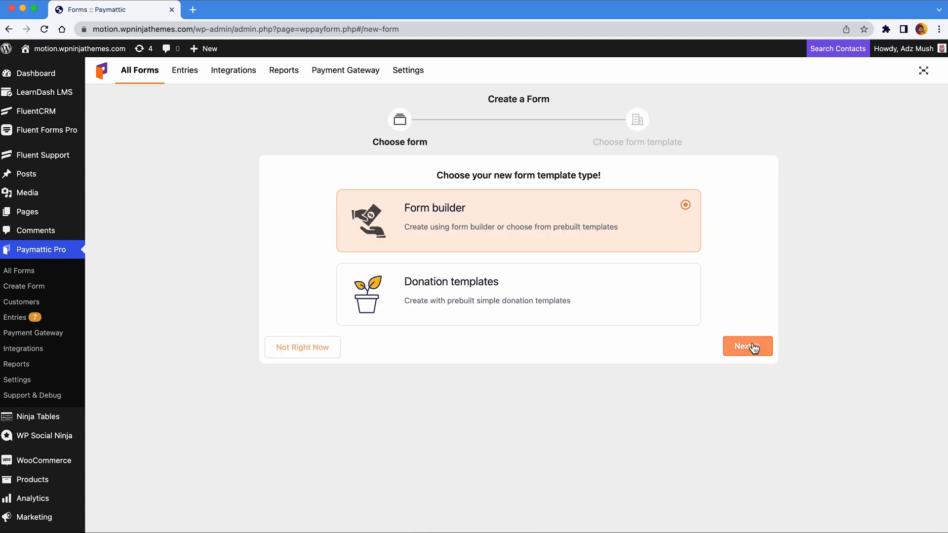
left_click(748, 347)
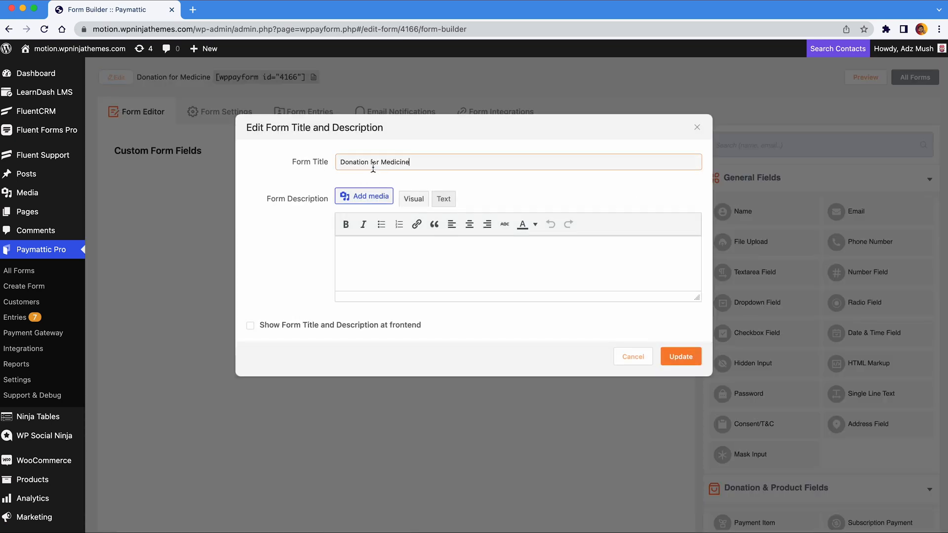
left_click(682, 356)
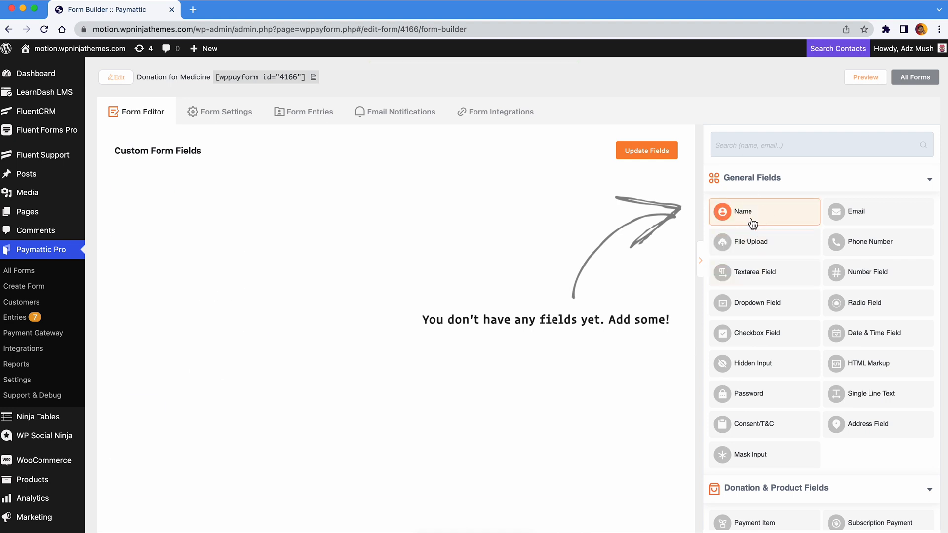
Add Name, Email, a custom amount (default 50, minimum 20) and a Donation Progress Item
left_click(854, 217)
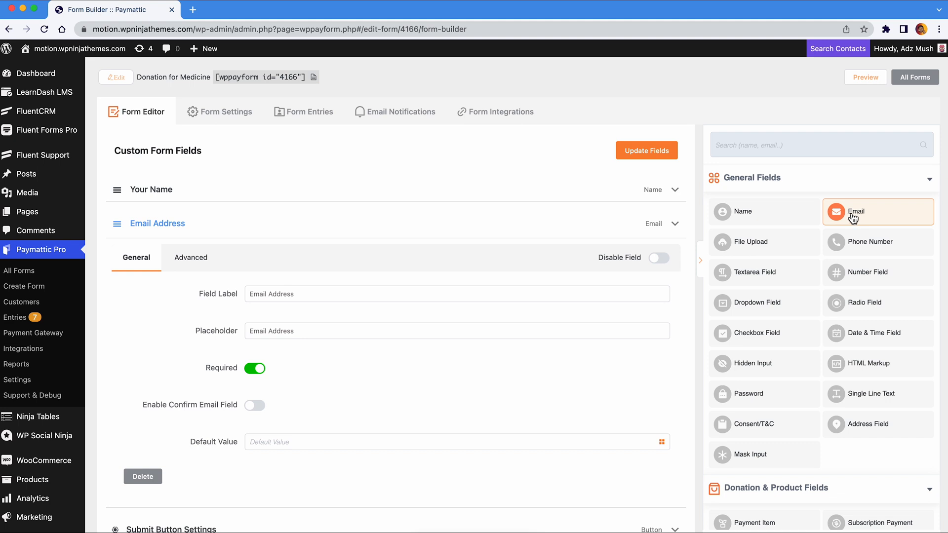
mouse_move(899, 207)
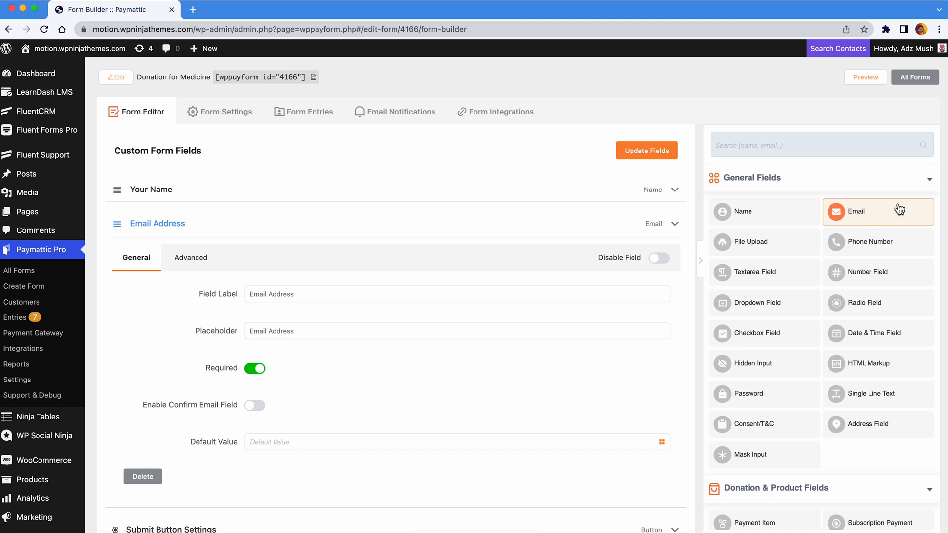
left_click(931, 179)
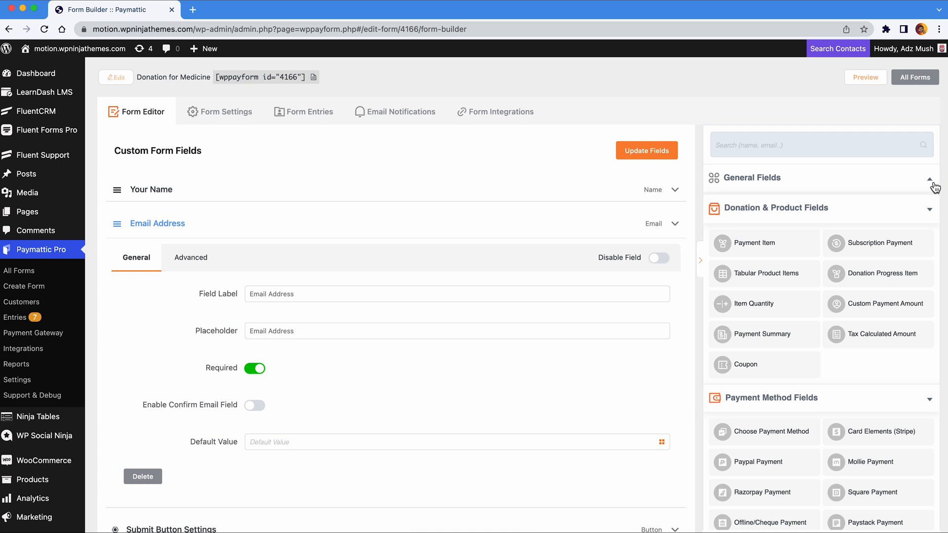
left_click(878, 304)
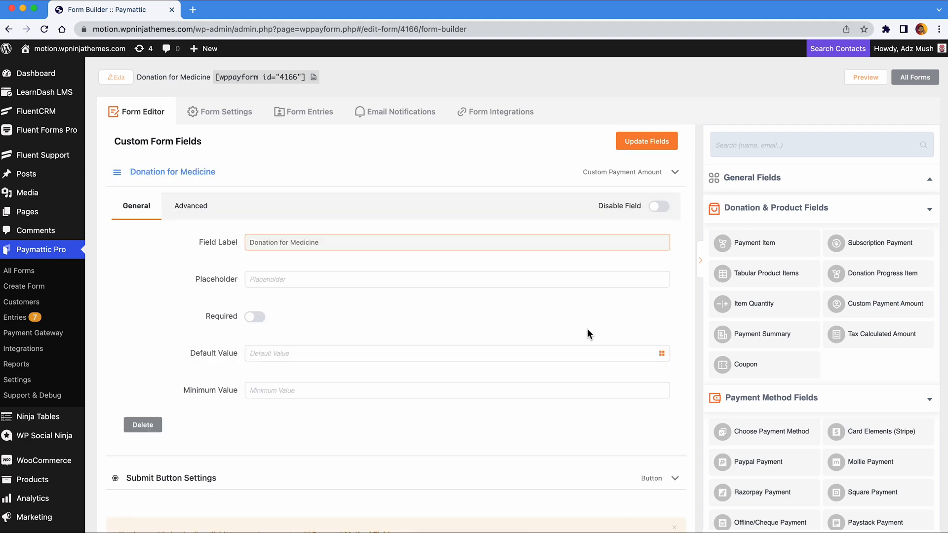
type("50")
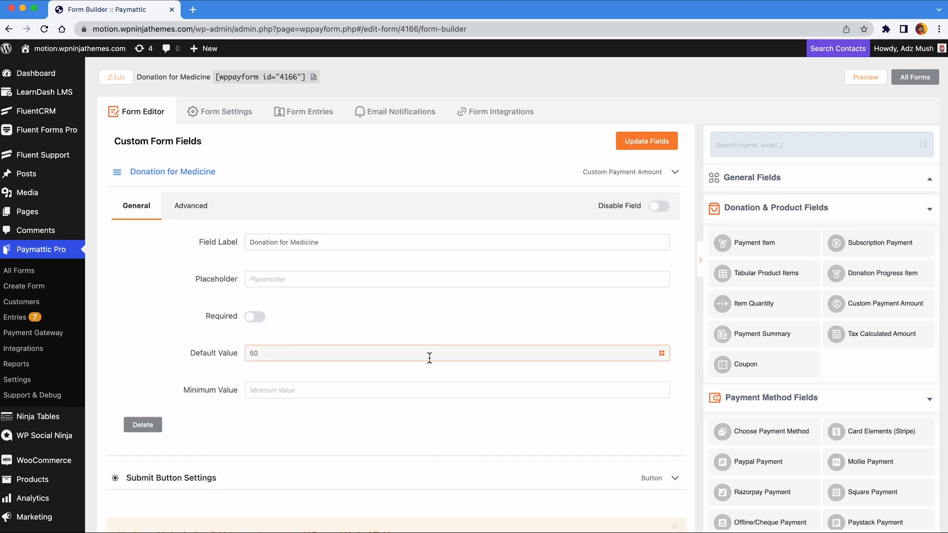
type("20")
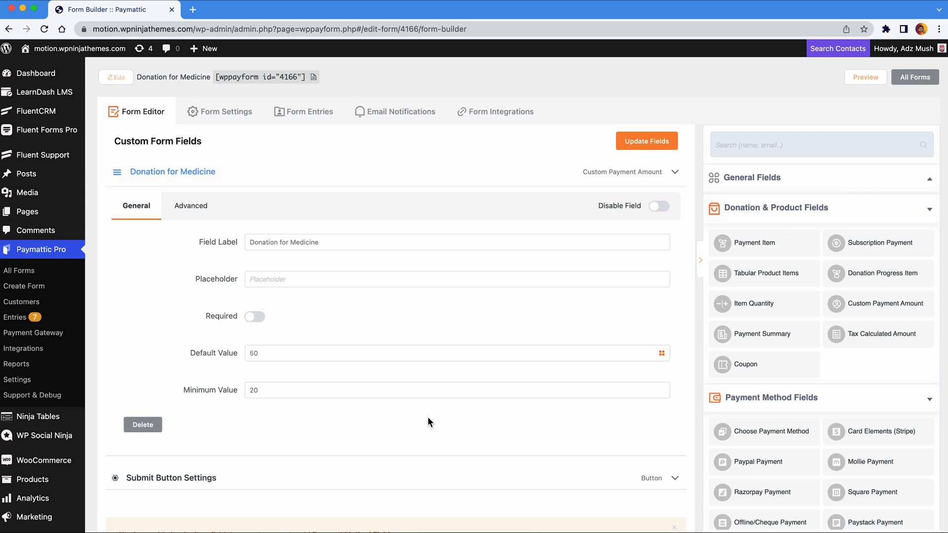
left_click(879, 272)
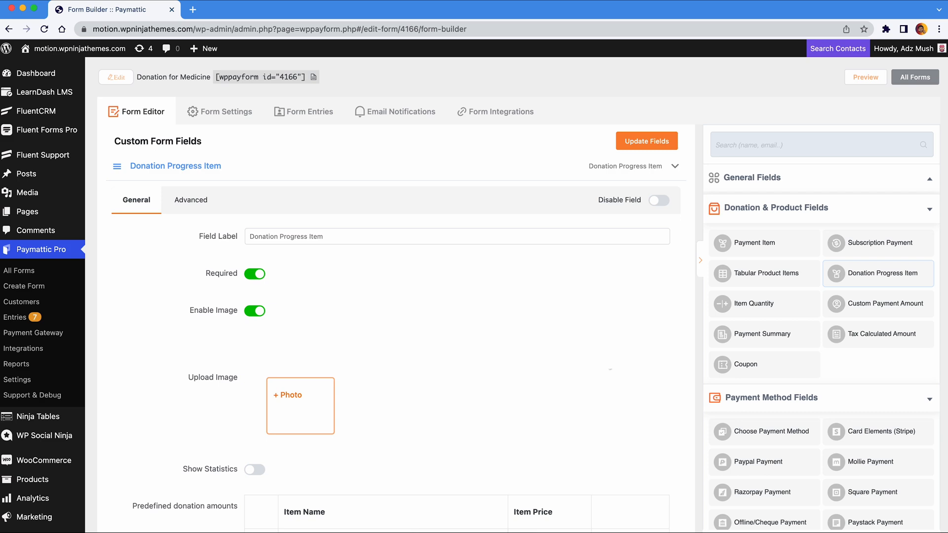
Upload an image and enable donation statistics with goal and progress bar
left_click(299, 405)
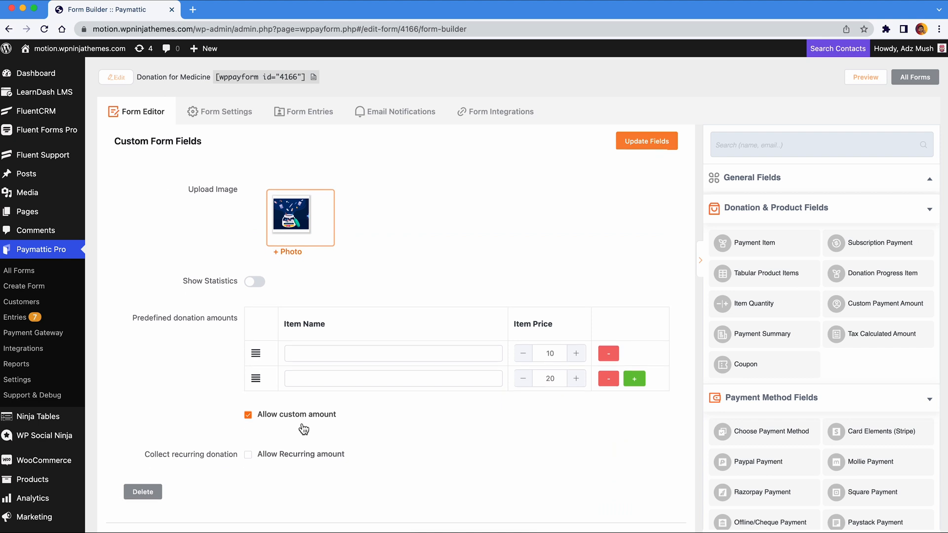
left_click(253, 282)
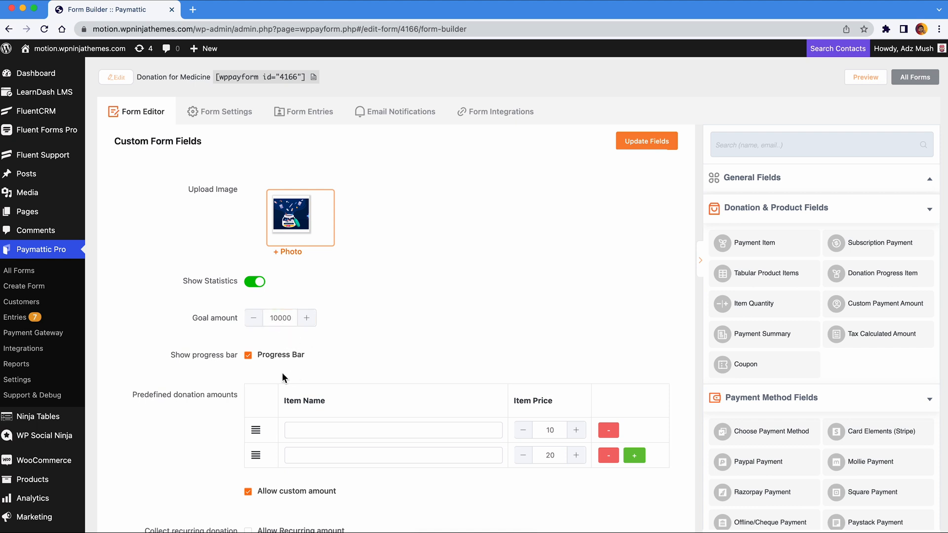
mouse_move(277, 372)
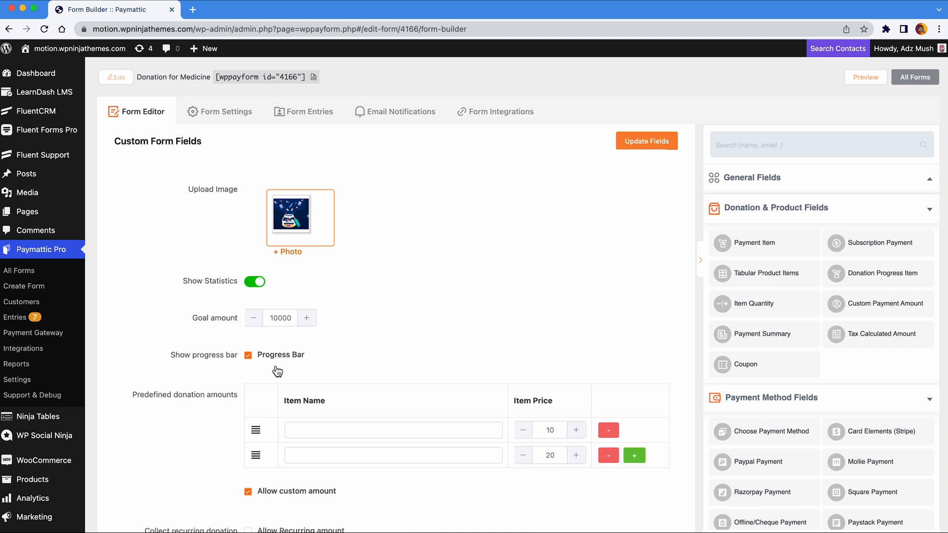
mouse_move(173, 410)
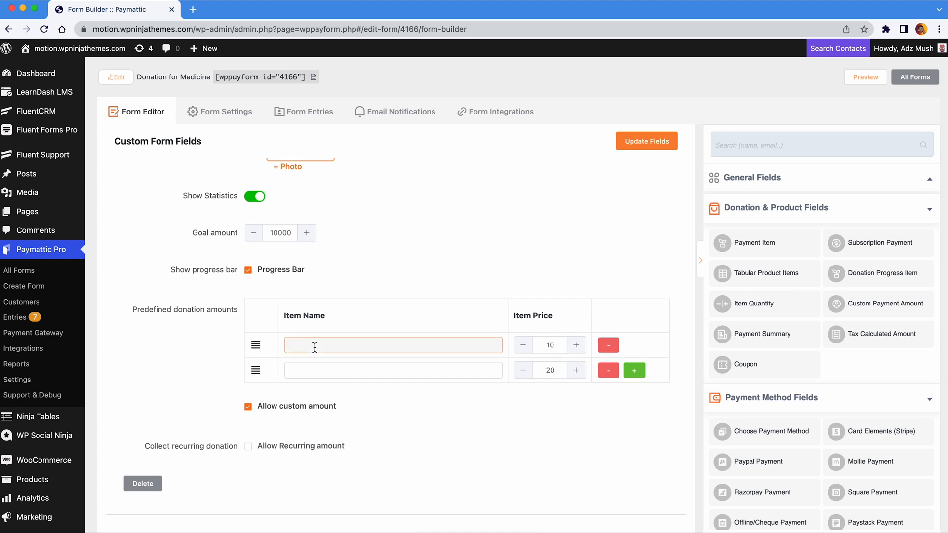
Fill predefined rows: Paracetamol 1000 tab. at 45 and Pain Reliever 100 tab. at 15
type("Paracetamol 1000 tab. ($ 45)")
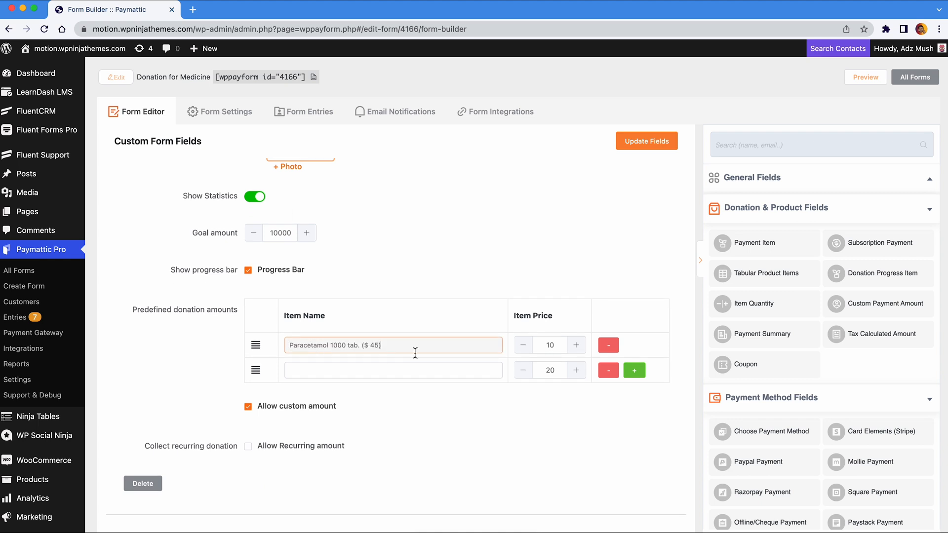
type("45")
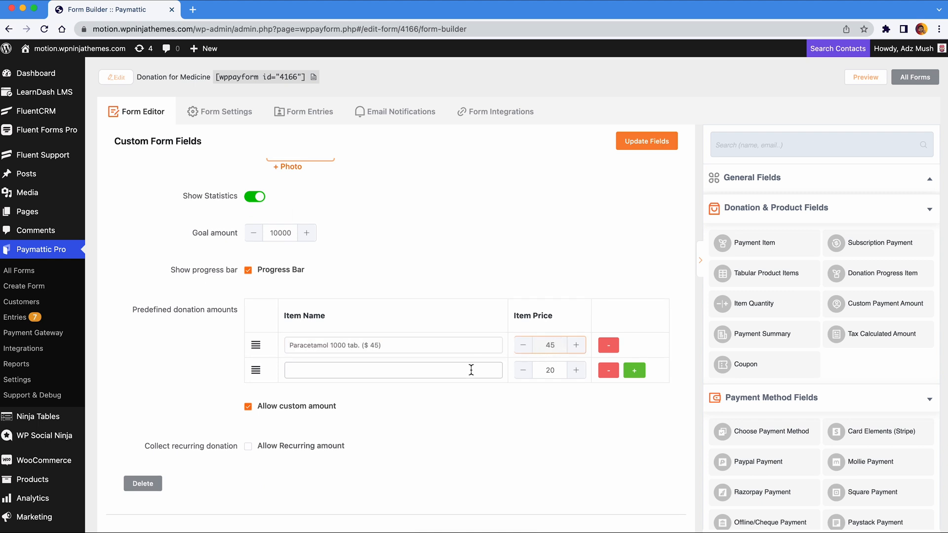
type("Pain Reliever 100 tab. ($ 15)")
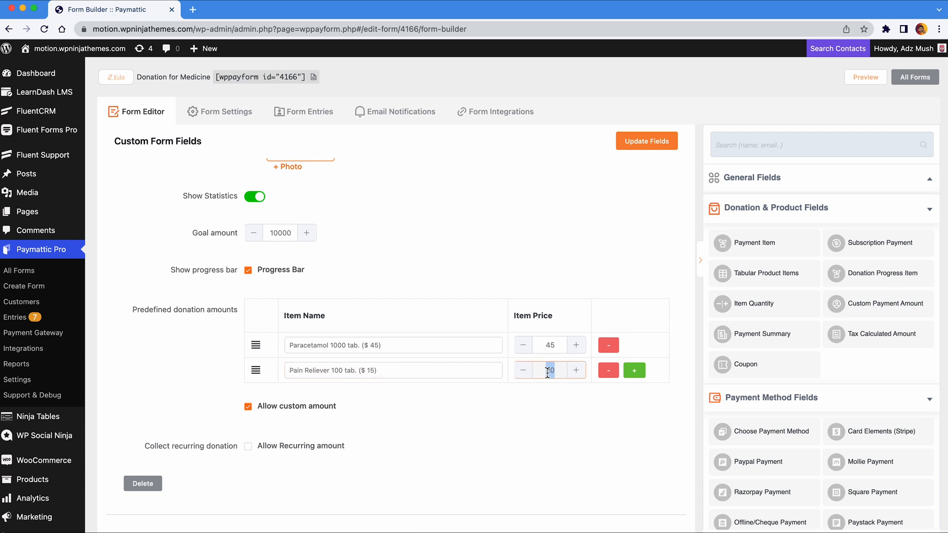
type("15")
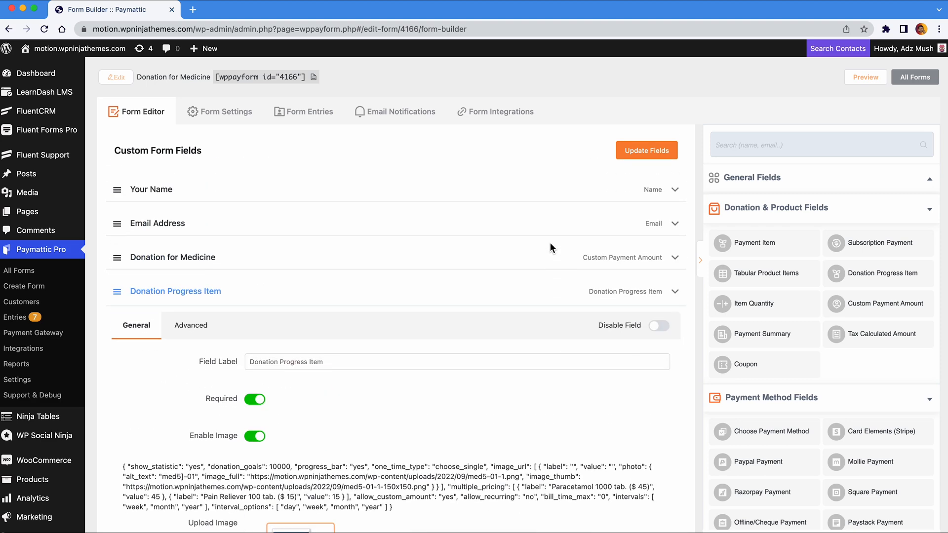
Allow recurring amounts and move Donation Progress Item to the top of the form
left_click(173, 257)
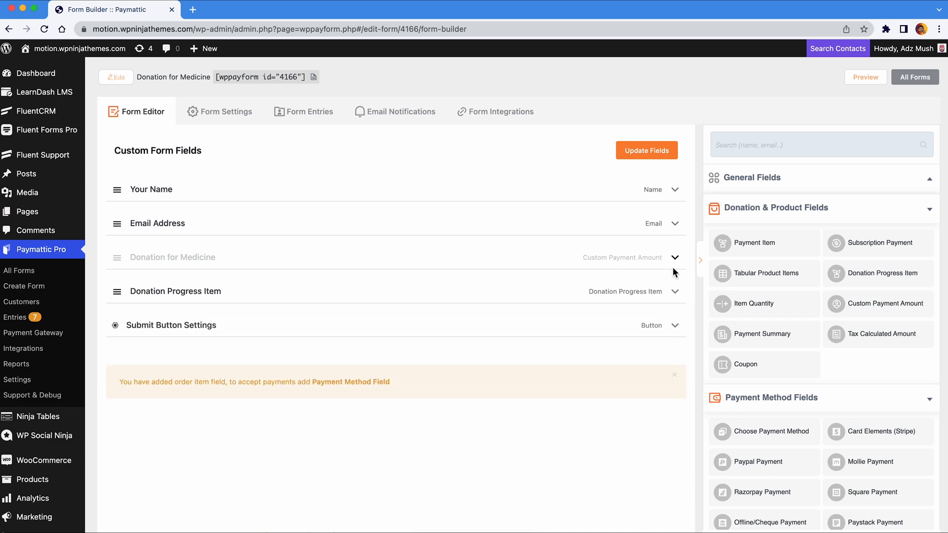
left_click(176, 291)
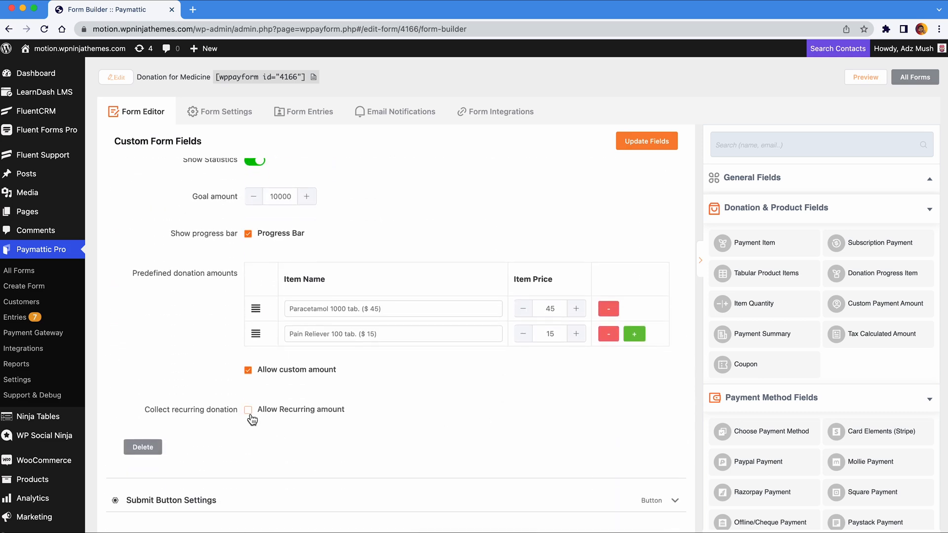
left_click(248, 410)
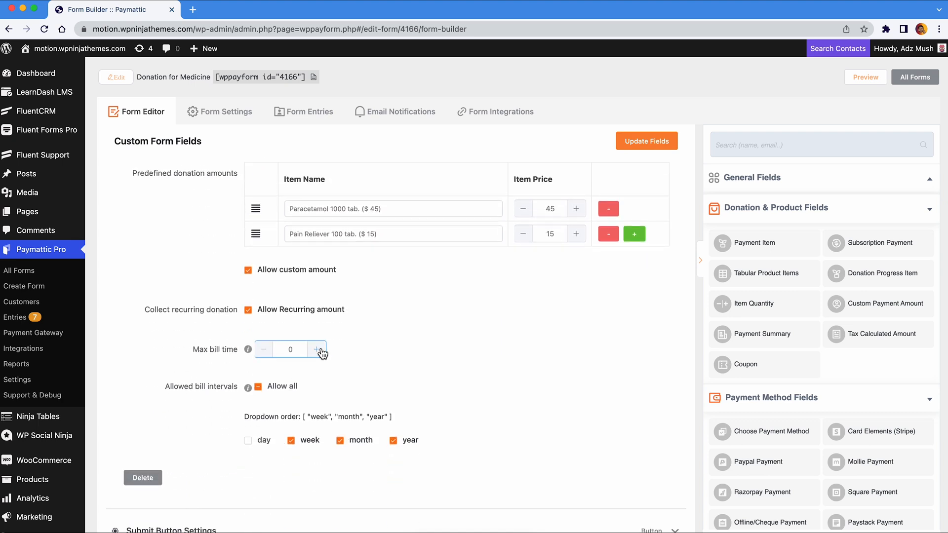
left_click(247, 440)
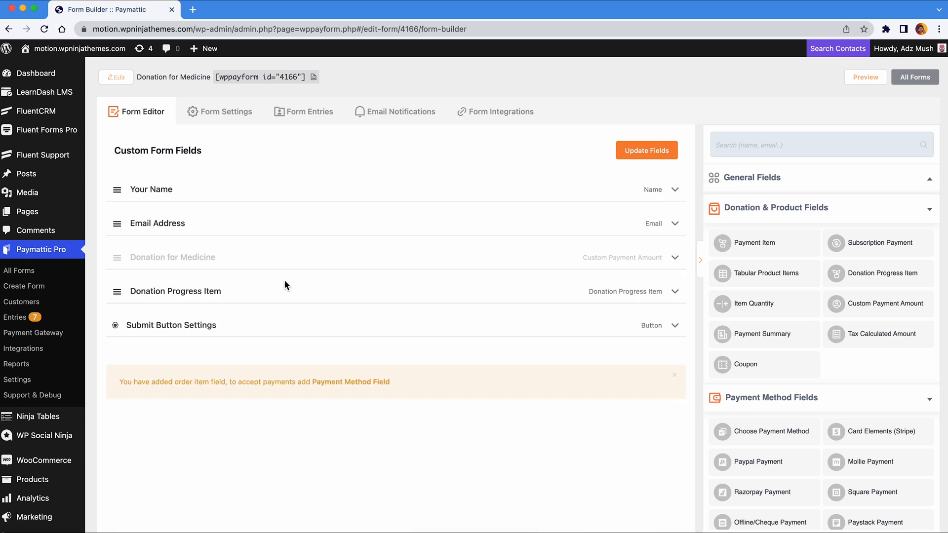
left_click_drag(116, 291, 121, 183)
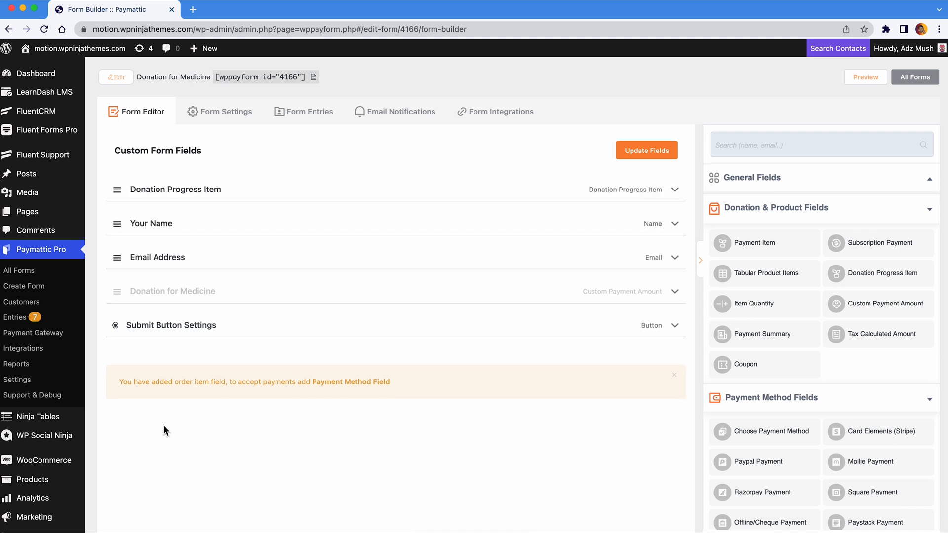
mouse_move(903, 212)
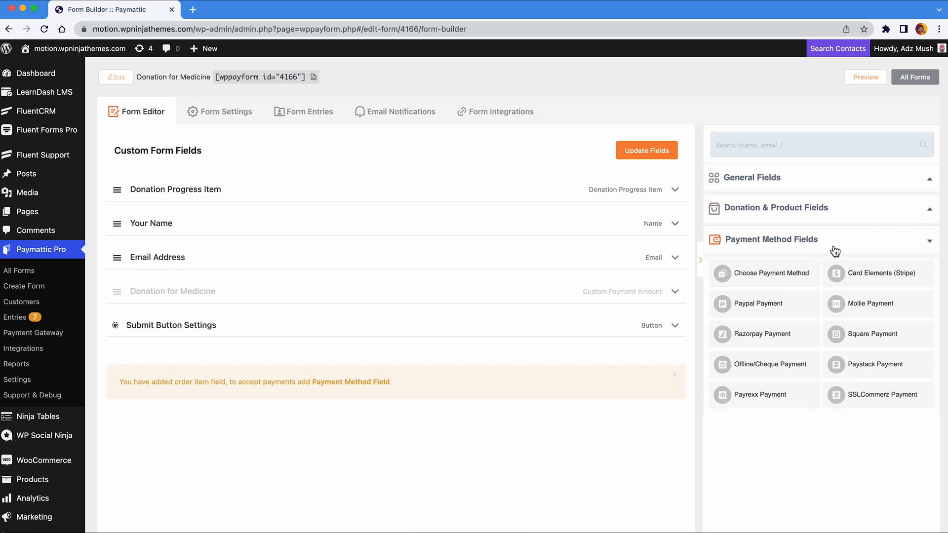
Add a payment method field with Stripe, PayPal and Offline/Cheque, images enabled
left_click(764, 273)
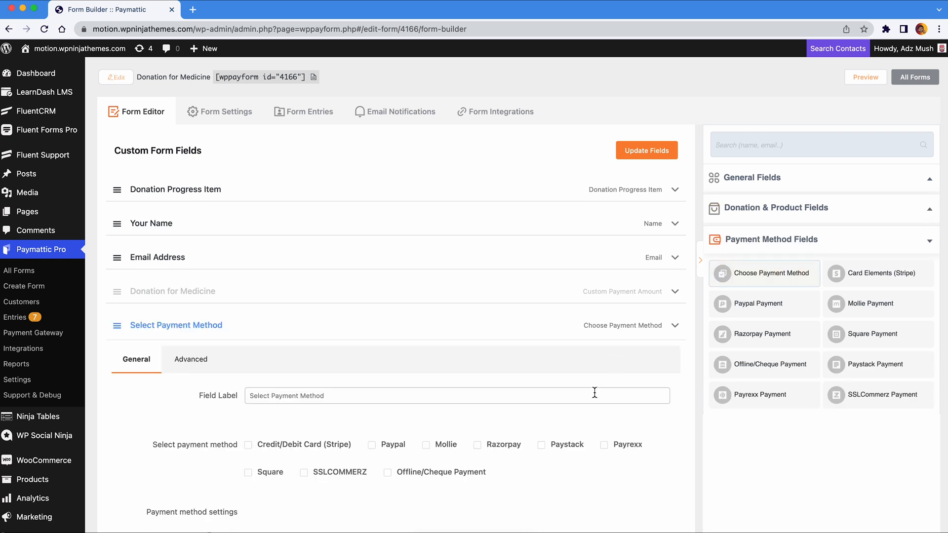
left_click(248, 335)
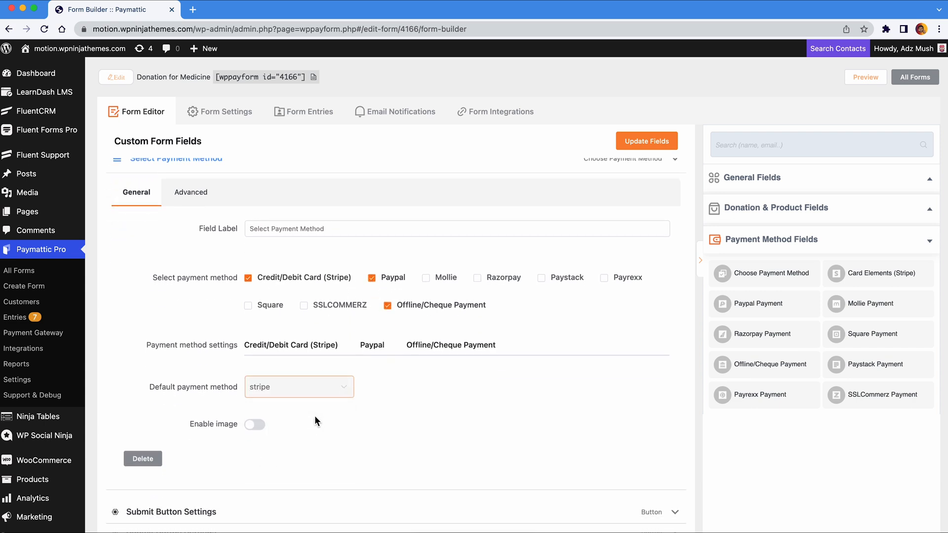
left_click(255, 424)
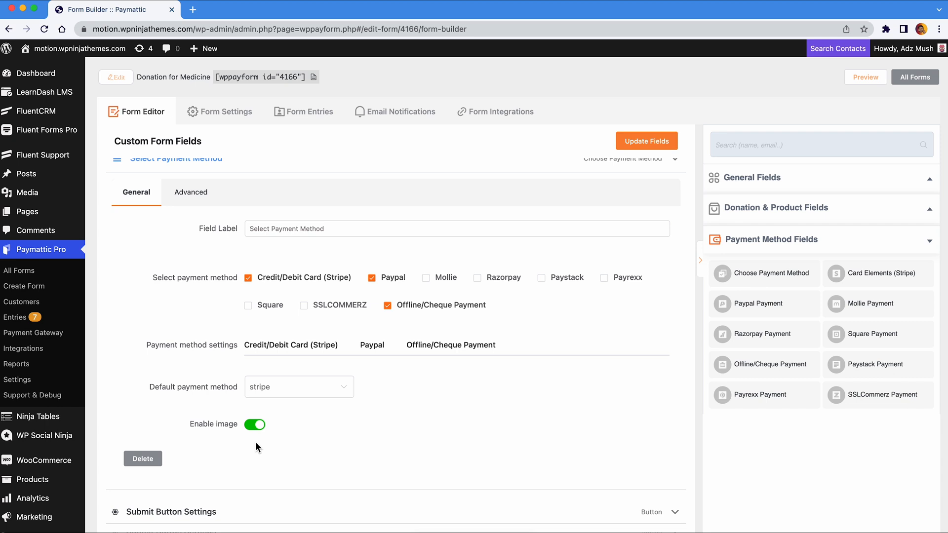
mouse_move(37, 343)
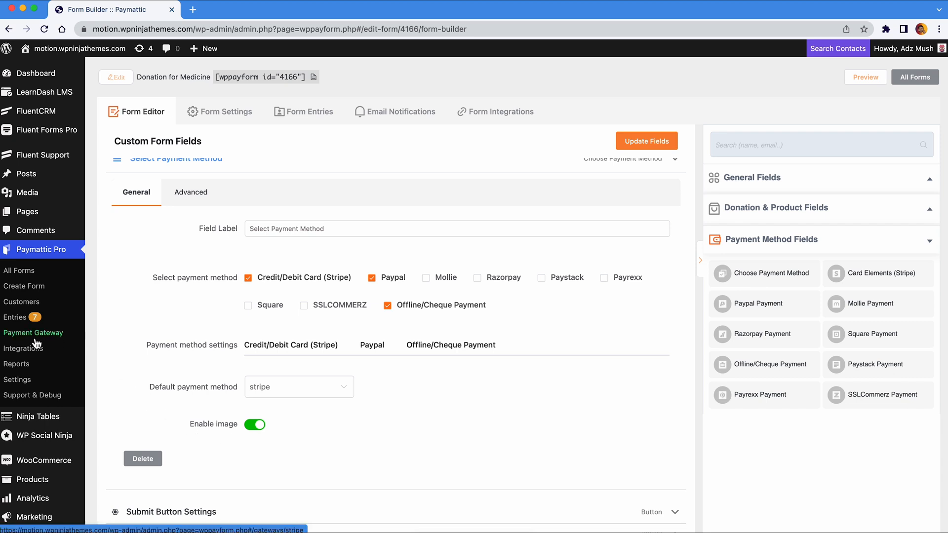
mouse_move(253, 448)
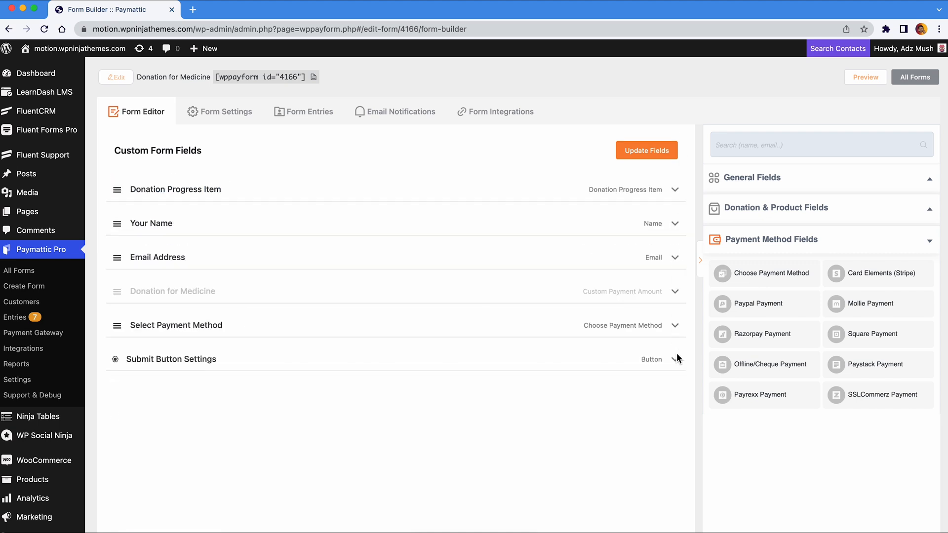
Set the submit button text to 'Donate {payment_total}' and save the fields
left_click(171, 359)
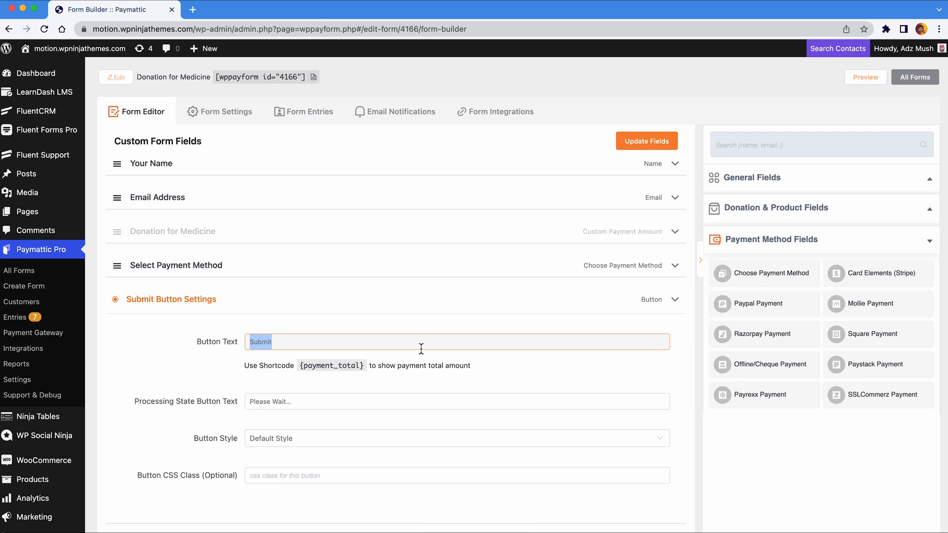
type("Donate")
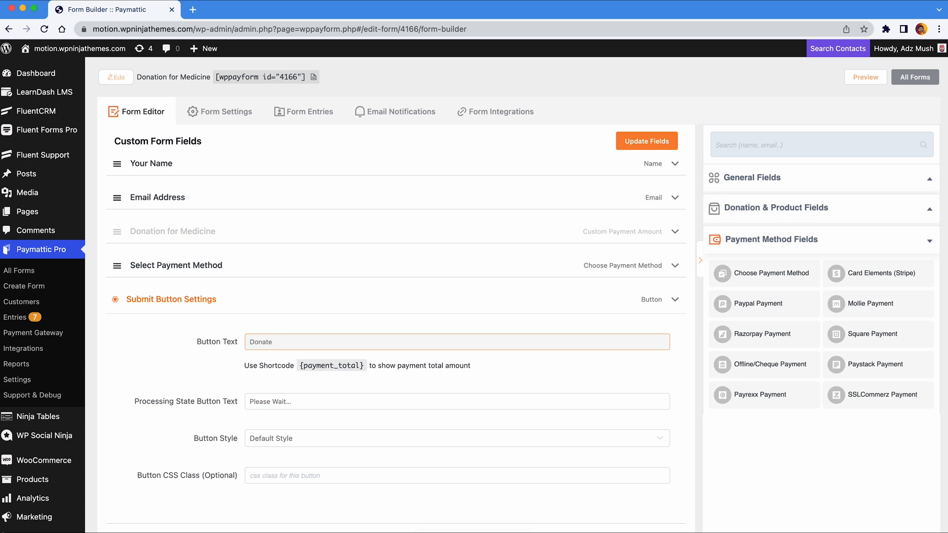
double_click(331, 365)
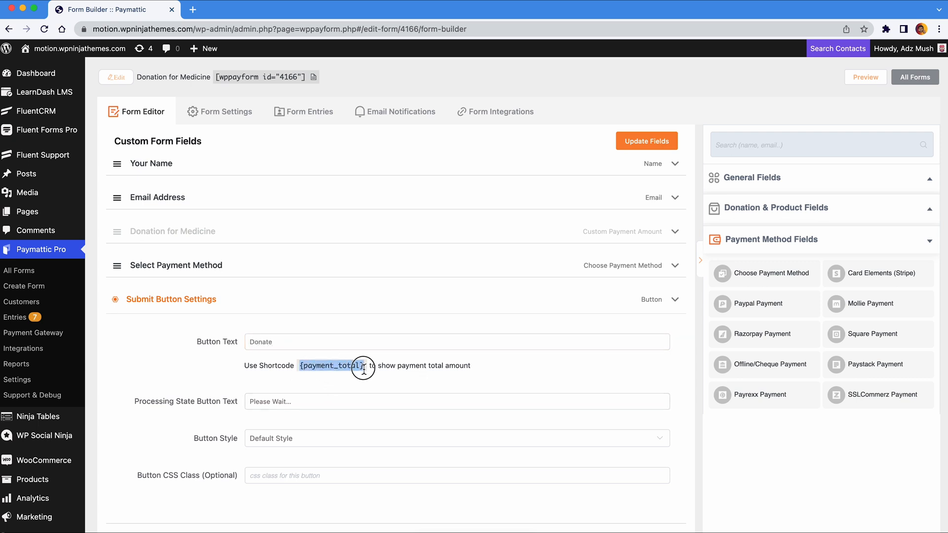
type("{payment_total}")
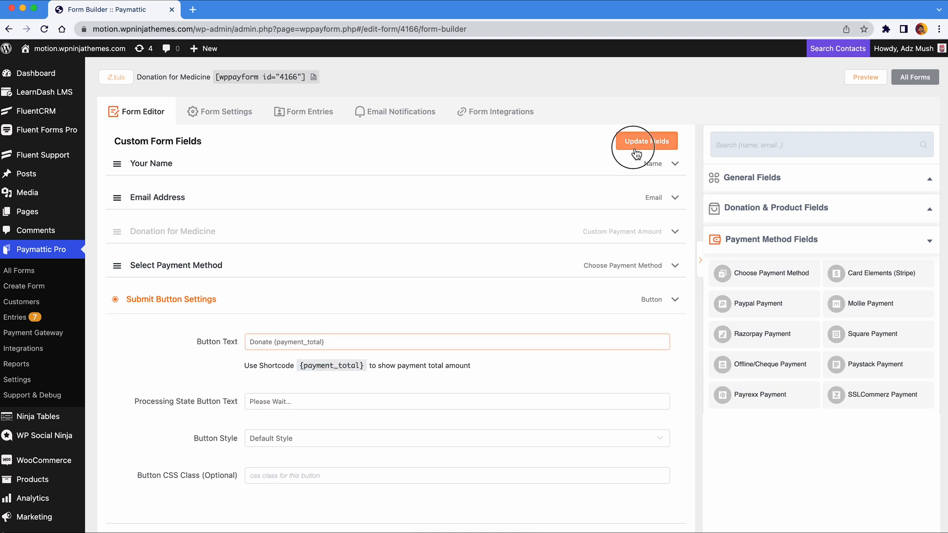
left_click(646, 140)
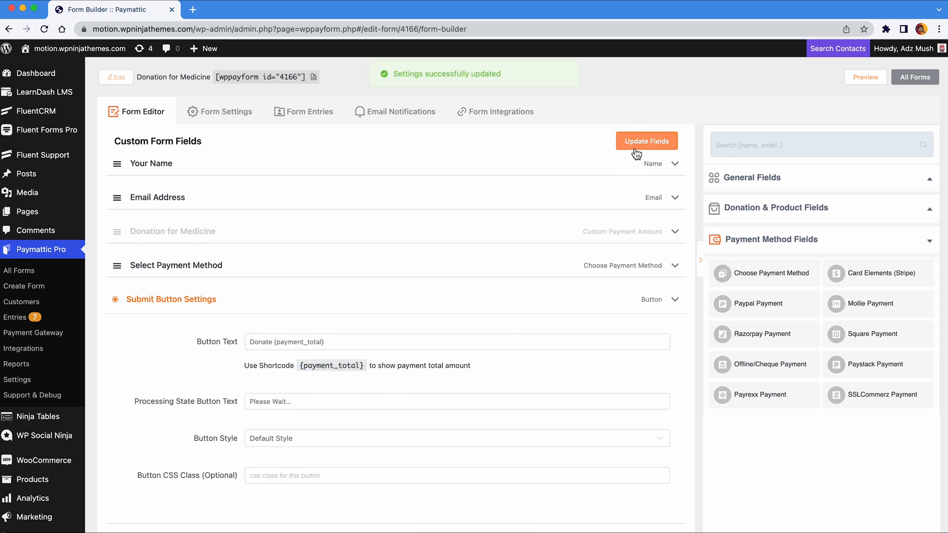
left_click(865, 77)
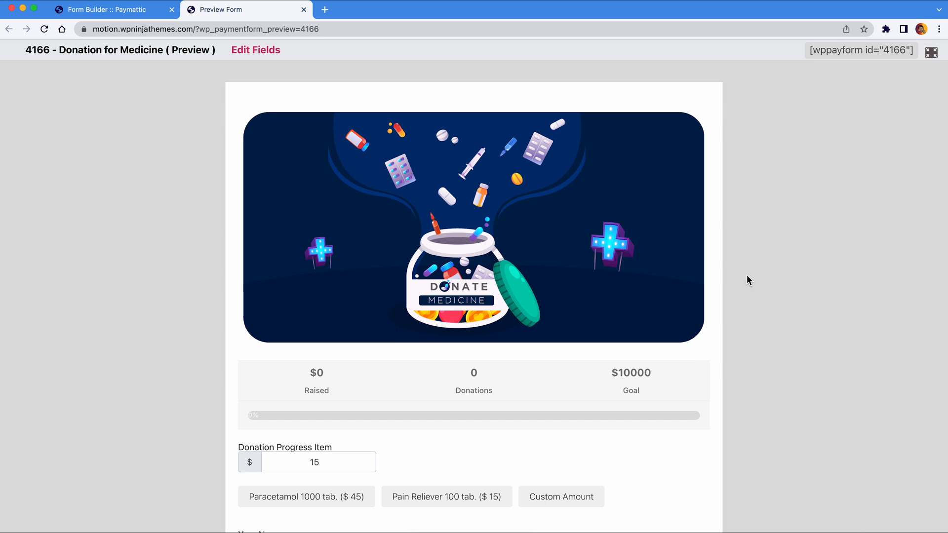
Review the form preview, then return to the Form Builder tab
scroll("down", 3)
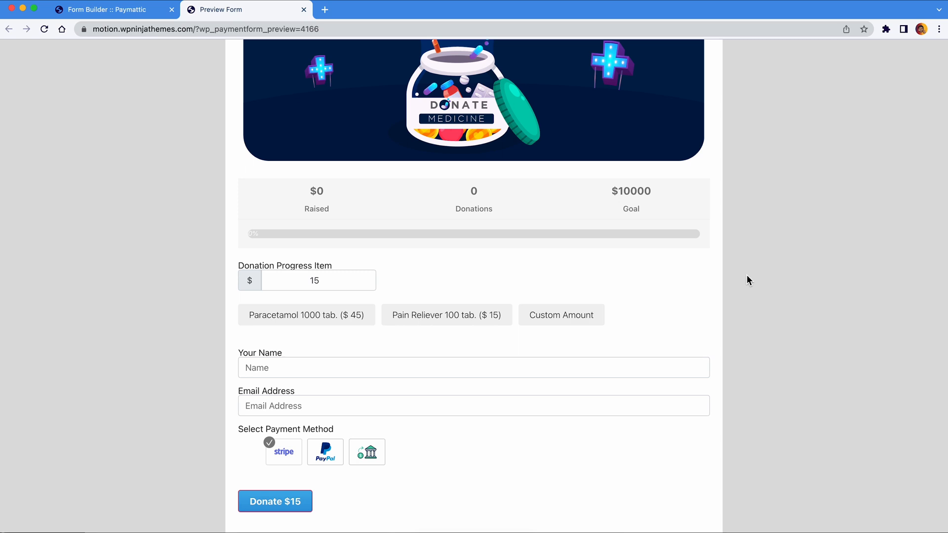
left_click(113, 10)
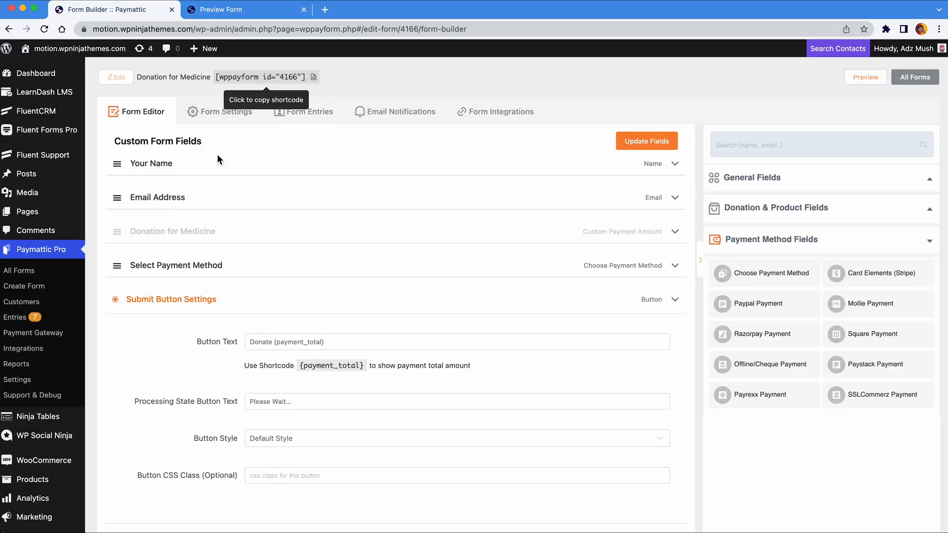
mouse_move(28, 212)
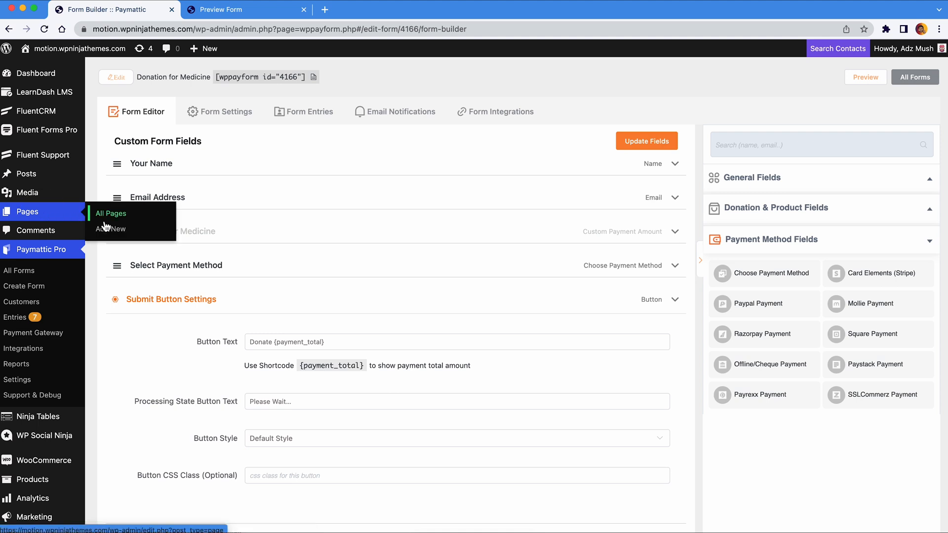
View the published WordPress page displaying the Donation for Medicine form
left_click(112, 229)
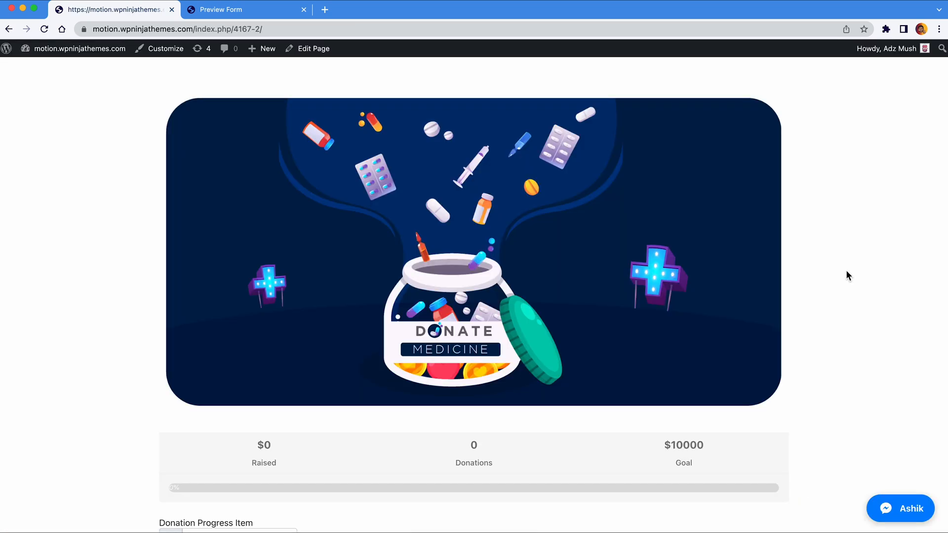
scroll("down", 3)
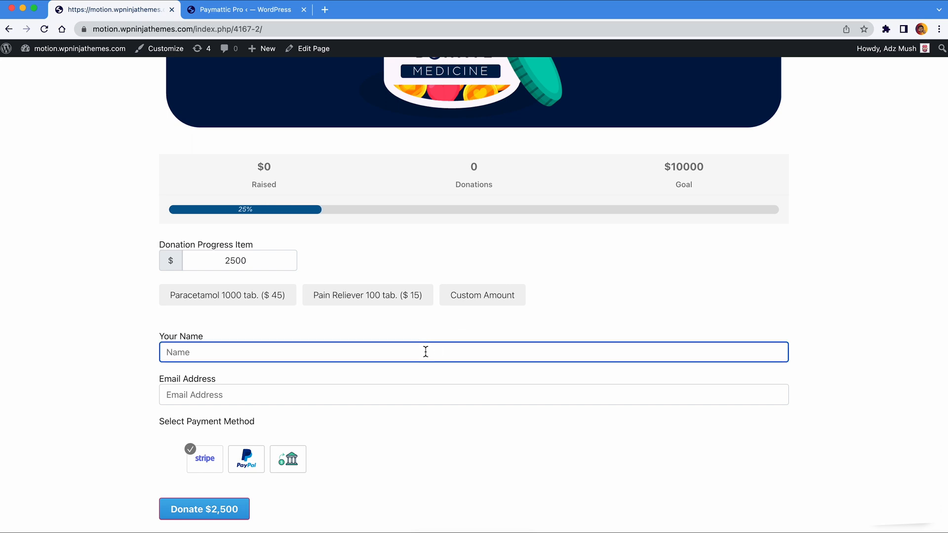
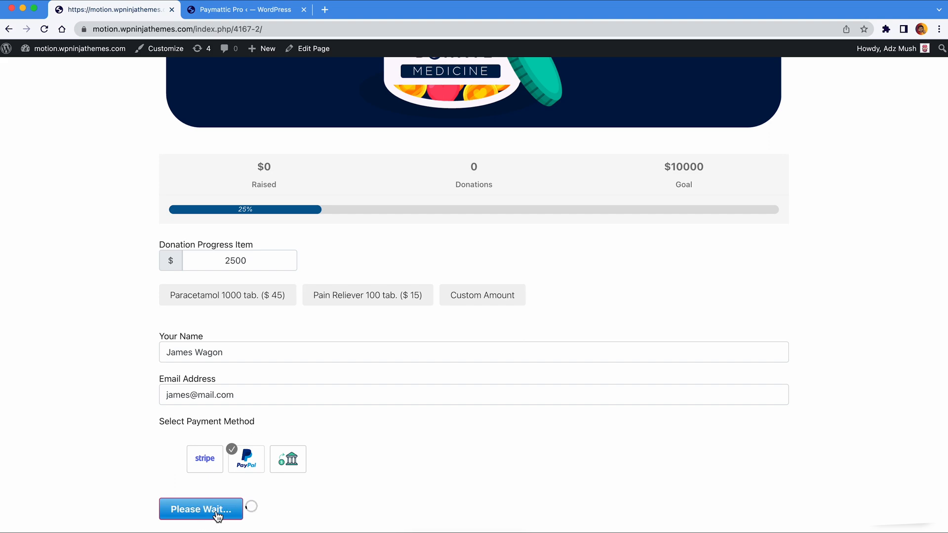
left_click(201, 509)
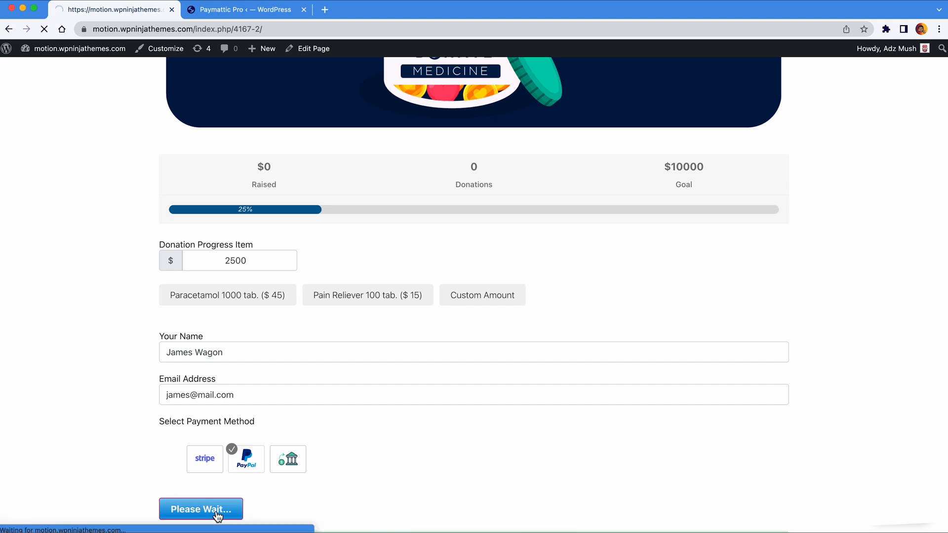